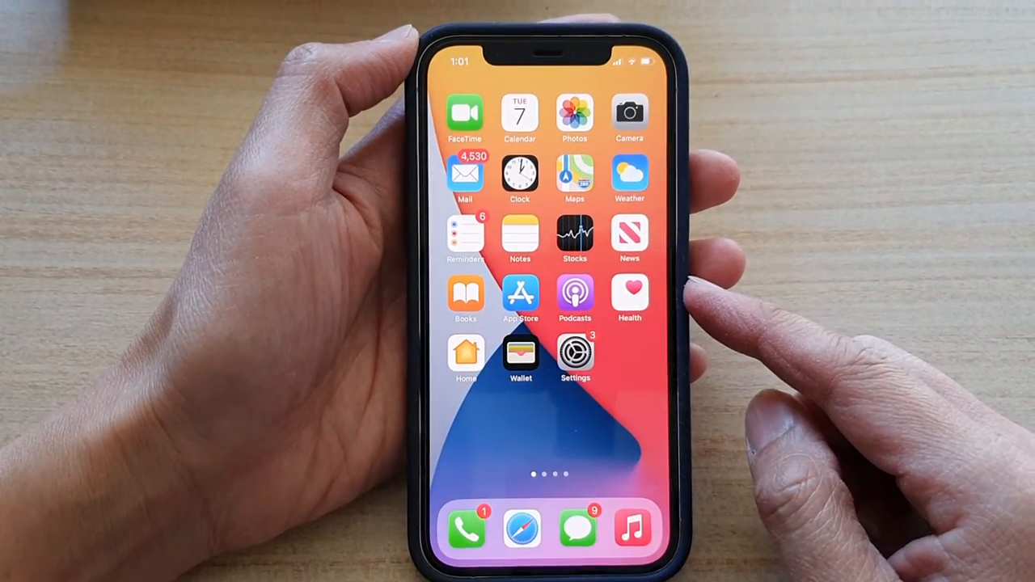
Step: Launch Settings from the Home Screen to reach Safari's Privacy & Security options
left_click(574, 353)
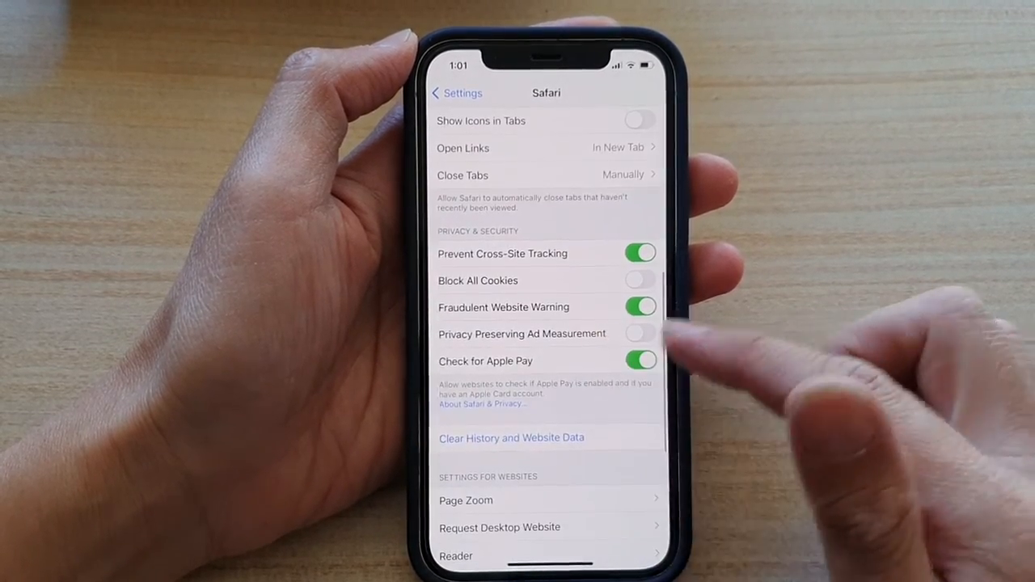
left_click(640, 361)
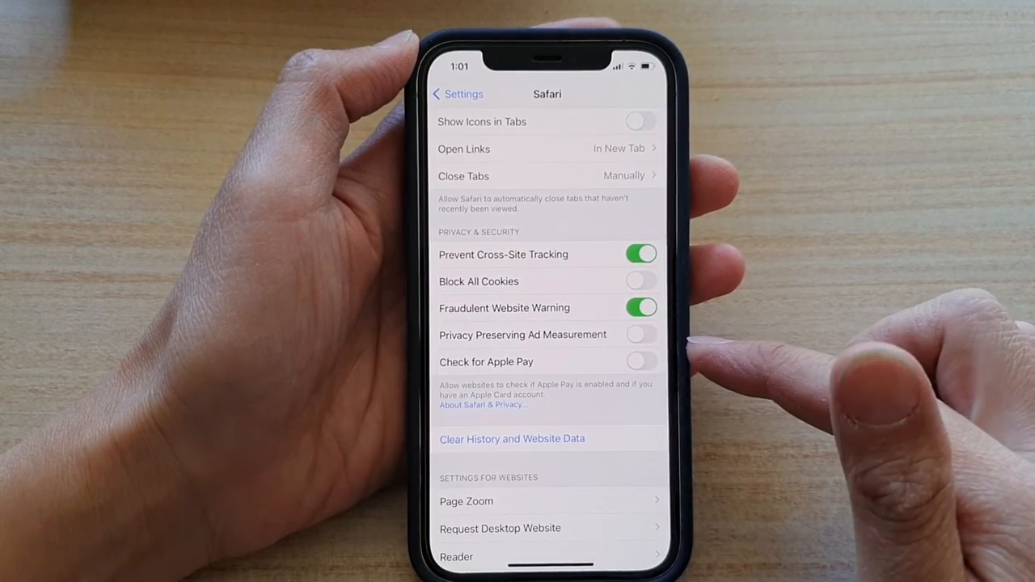
left_click(641, 361)
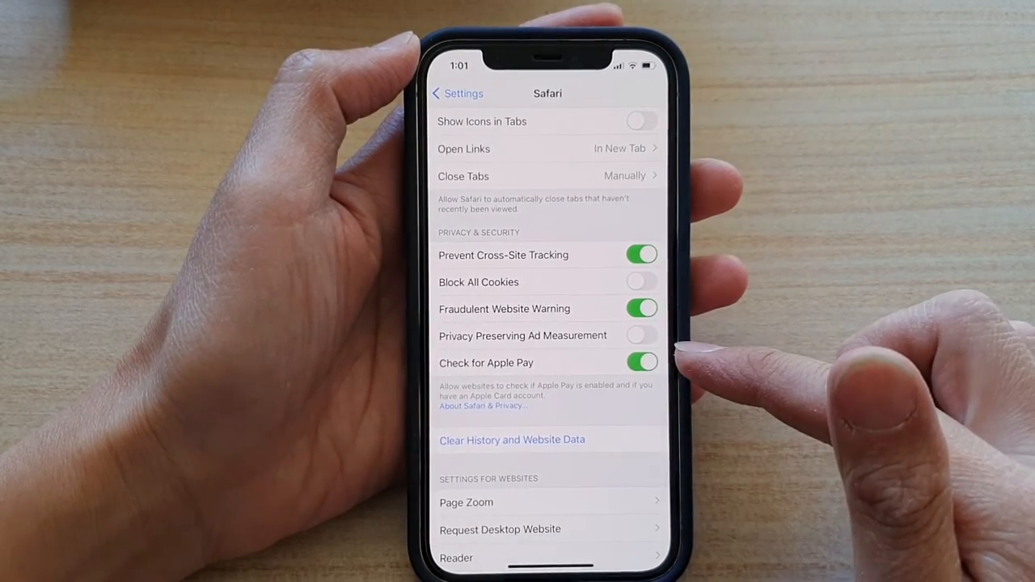
left_click(641, 362)
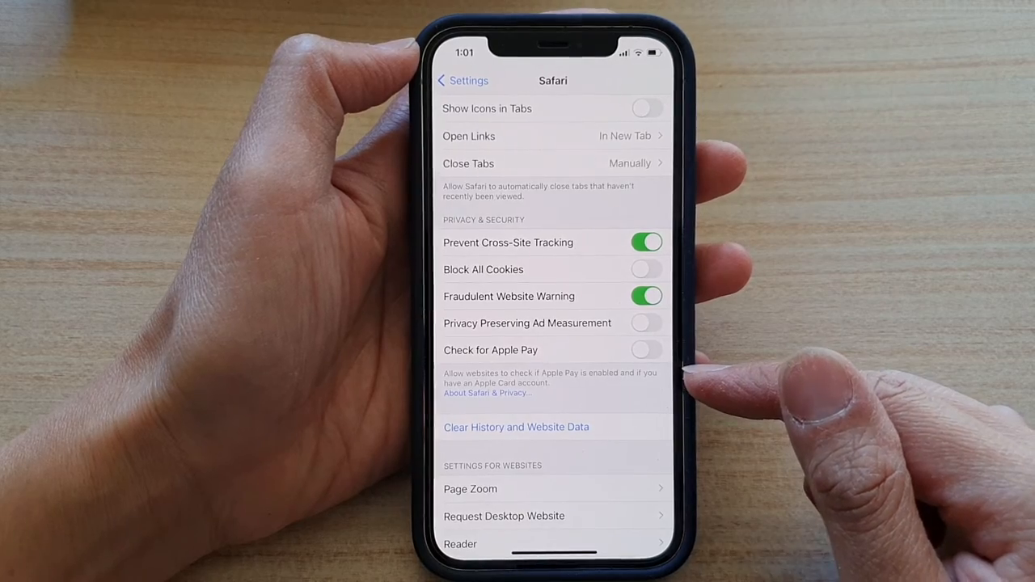
left_click(646, 350)
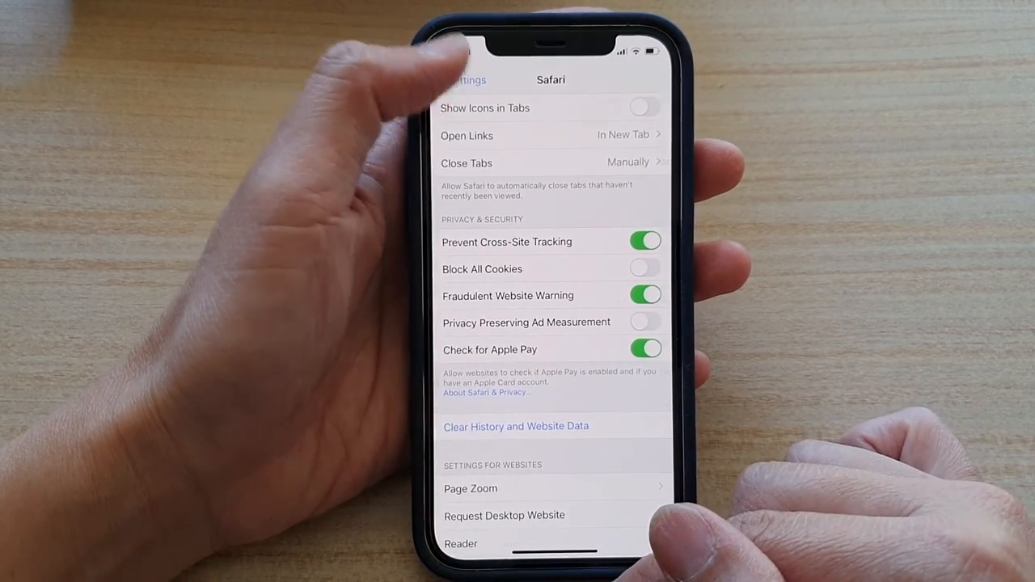